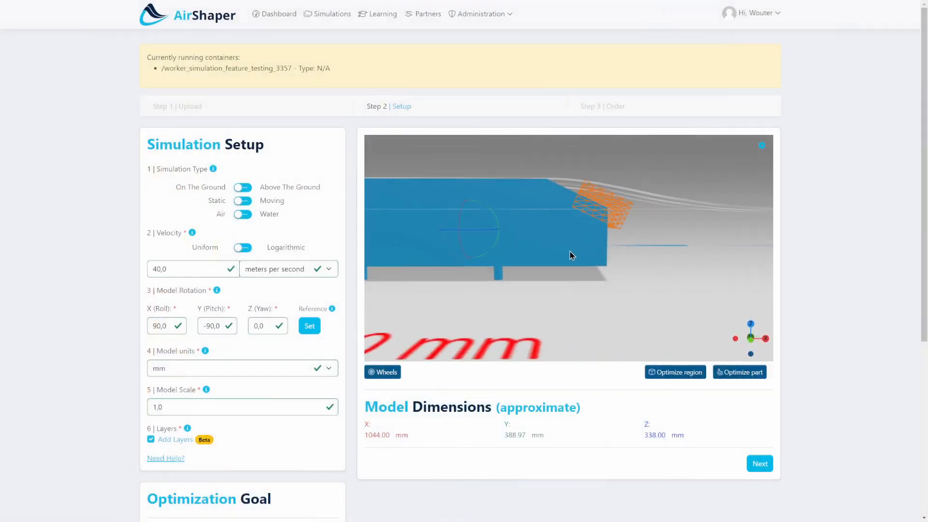
# - Orbit the Ahmed body to inspect the rear slant and the optimization region box
pyautogui.moveTo(571, 254); pyautogui.dragTo(585, 290)
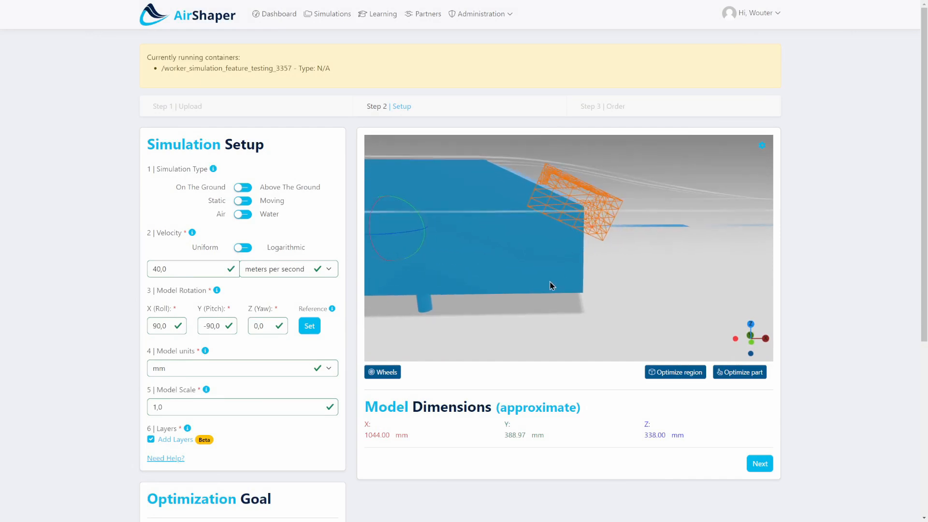
pyautogui.moveTo(550, 286); pyautogui.dragTo(502, 289)
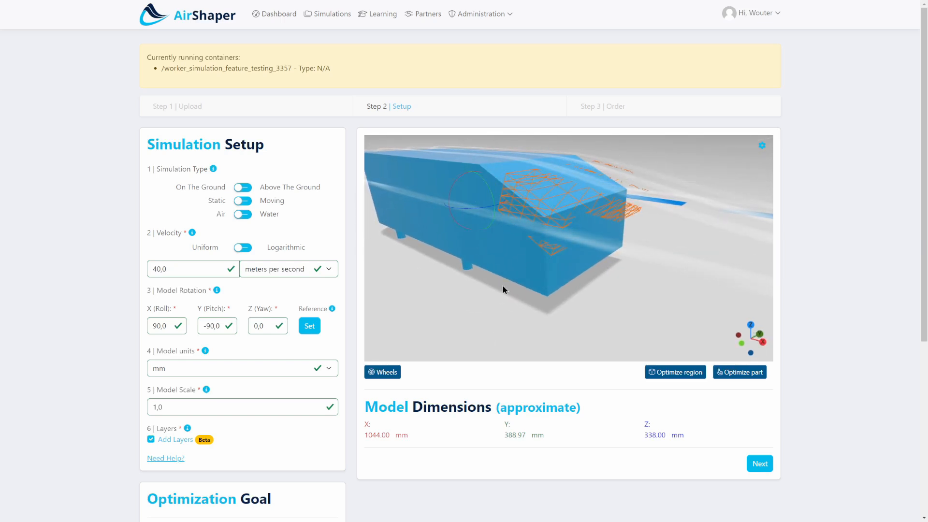
pyautogui.moveTo(502, 290); pyautogui.dragTo(585, 289)
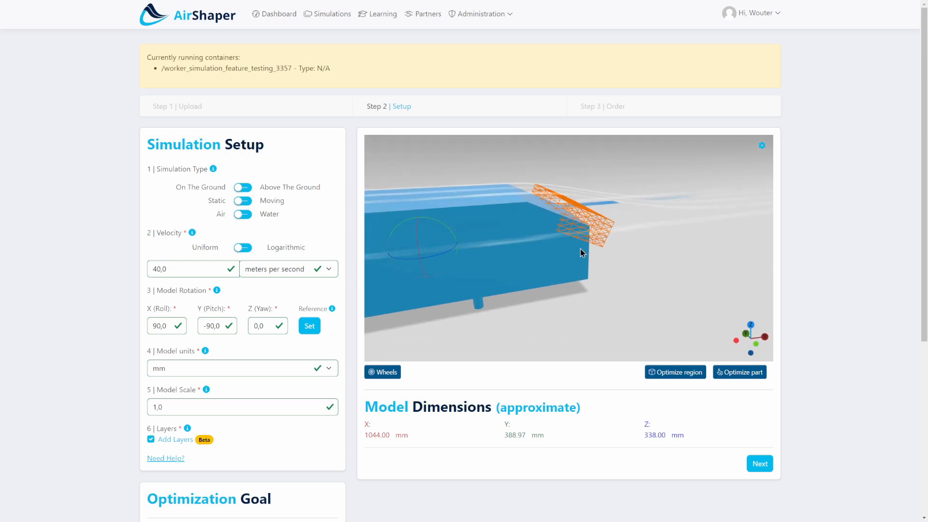
pyautogui.moveTo(580, 252); pyautogui.dragTo(566, 269)
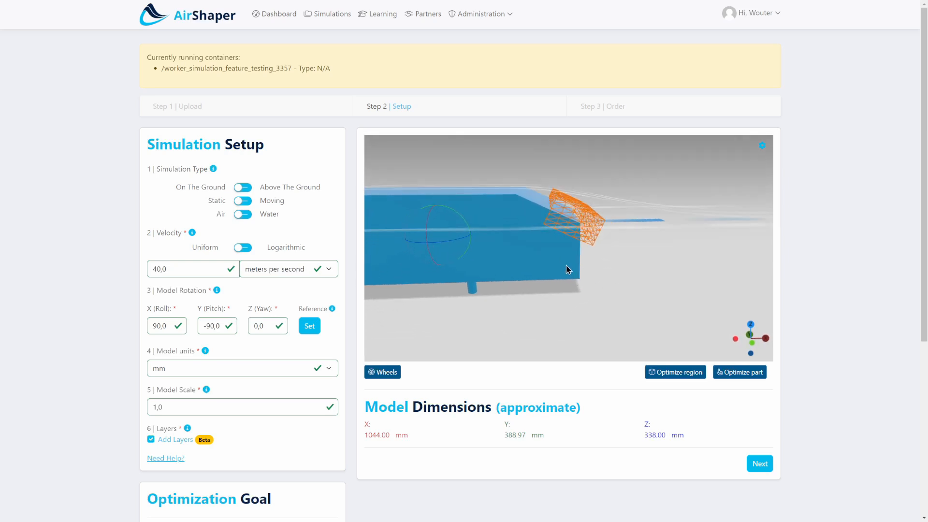
pyautogui.moveTo(566, 270); pyautogui.dragTo(516, 184)
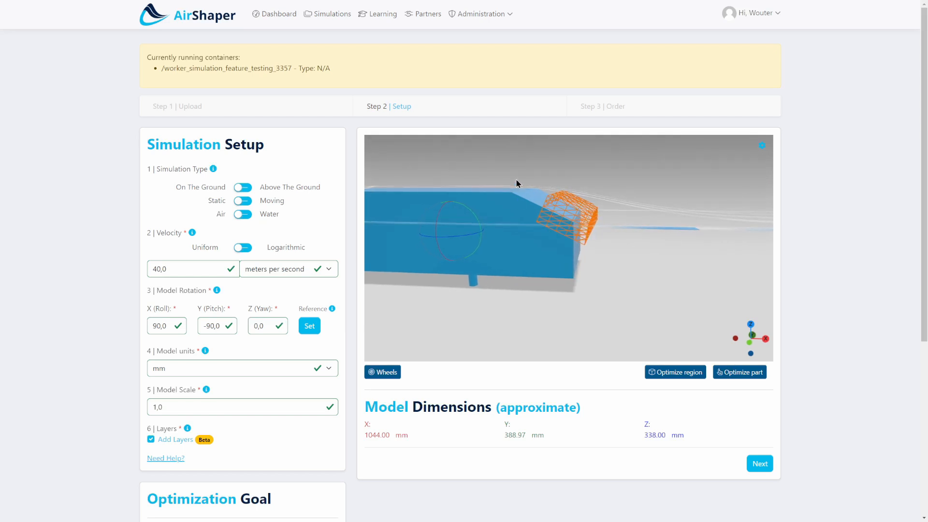
pyautogui.moveTo(516, 184); pyautogui.dragTo(542, 270)
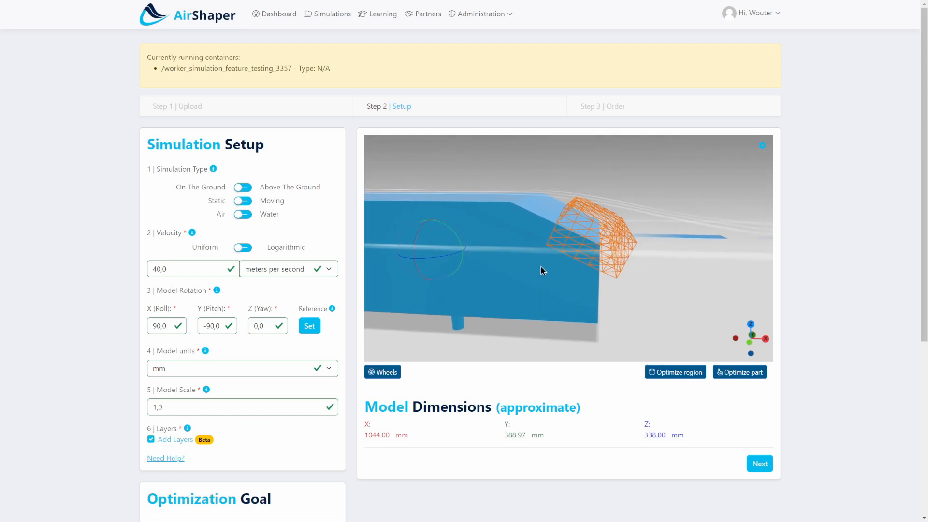
pyautogui.moveTo(543, 270); pyautogui.dragTo(429, 315)
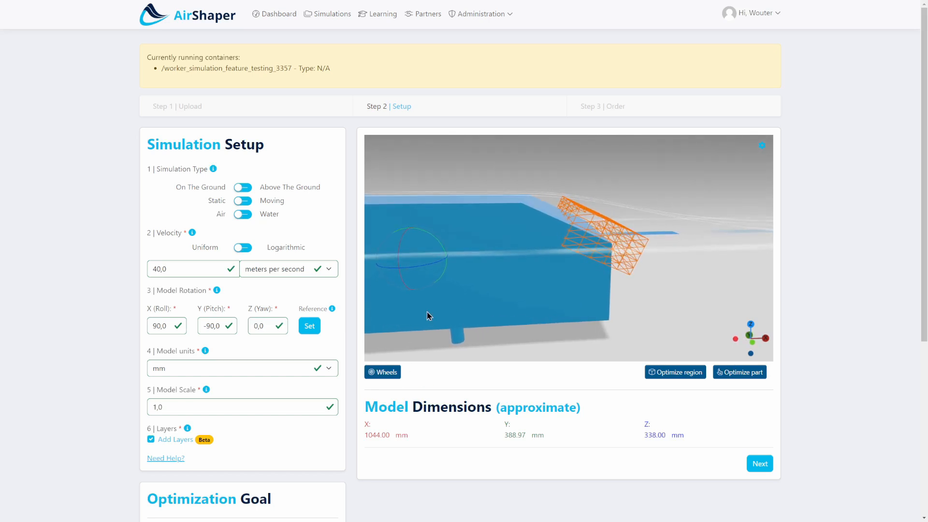
pyautogui.tripleClick(191, 269)
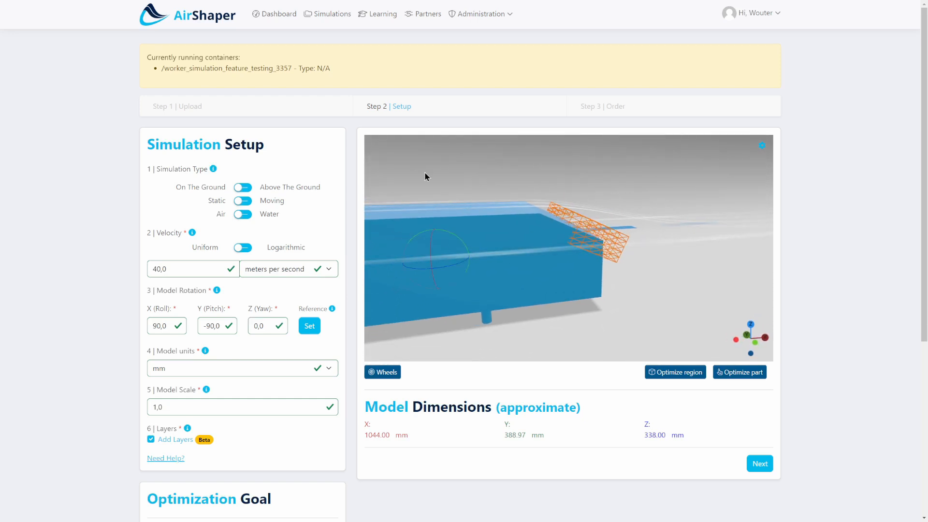
pyautogui.moveTo(425, 176); pyautogui.dragTo(529, 221)
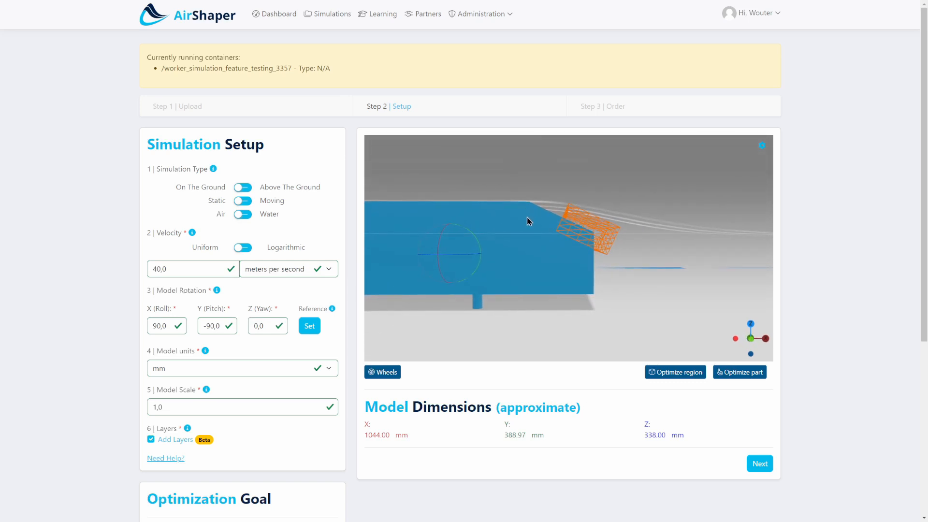
pyautogui.moveTo(527, 220); pyautogui.dragTo(582, 278)
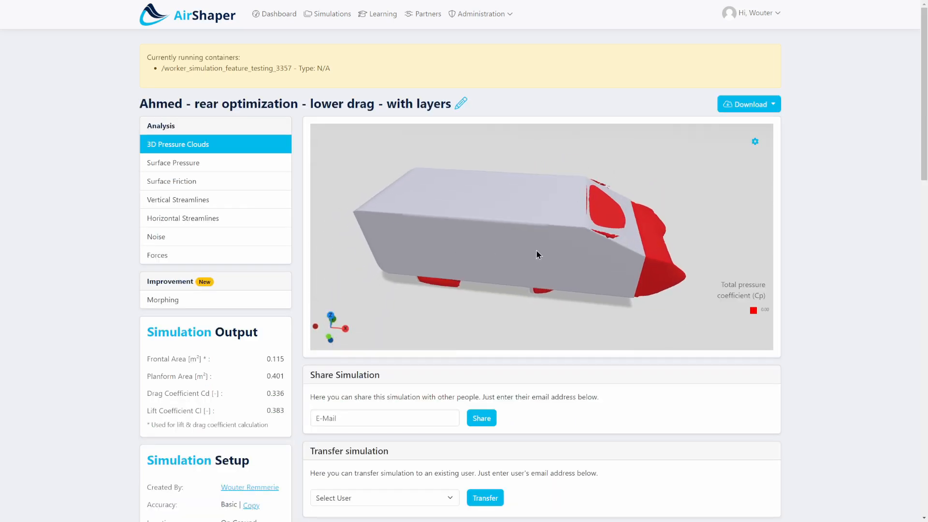
# - Orbit the 3D pressure clouds to examine the low-pressure regions around the rear slant and tail
pyautogui.moveTo(538, 254); pyautogui.dragTo(523, 239)
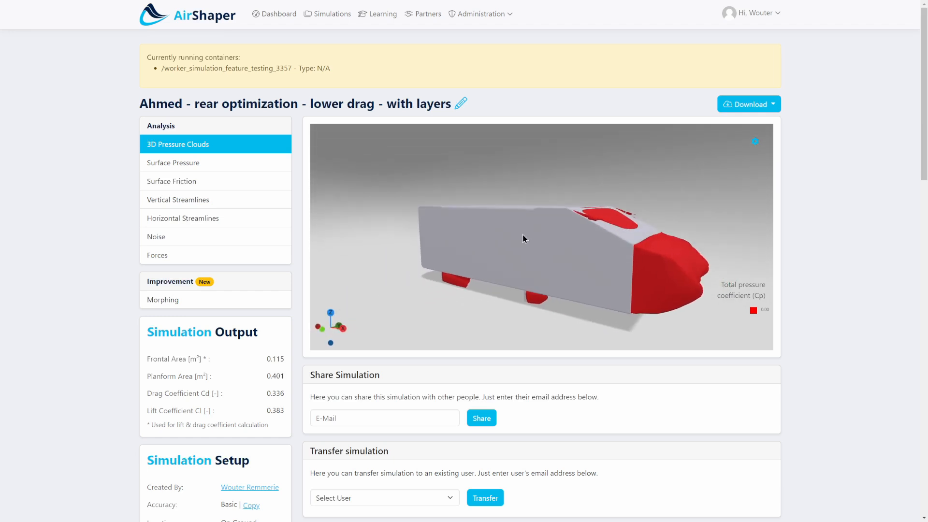
pyautogui.moveTo(522, 239); pyautogui.dragTo(485, 236)
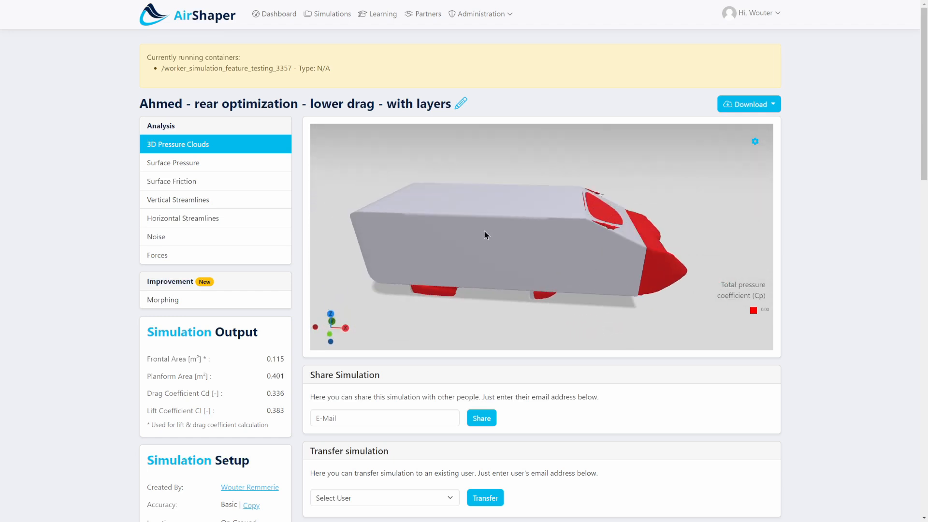
pyautogui.moveTo(485, 235); pyautogui.dragTo(527, 210)
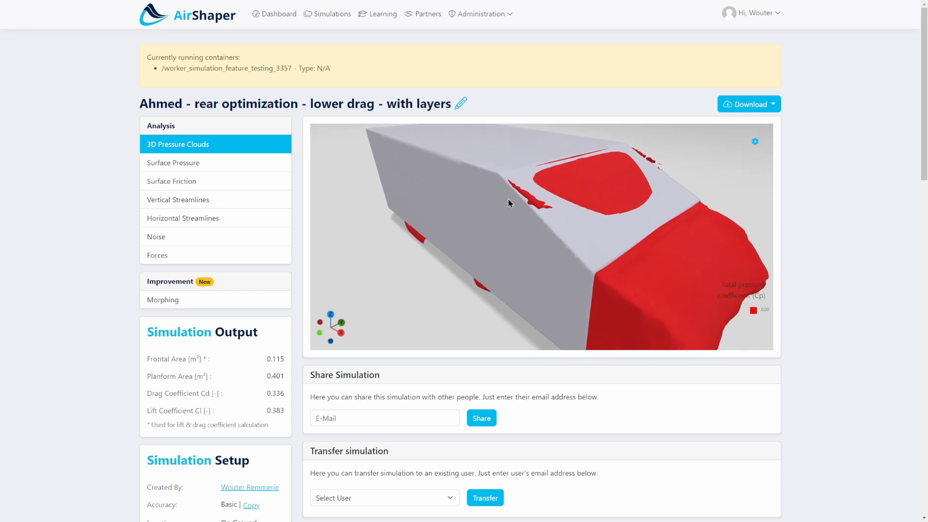
pyautogui.moveTo(511, 203); pyautogui.dragTo(593, 265)
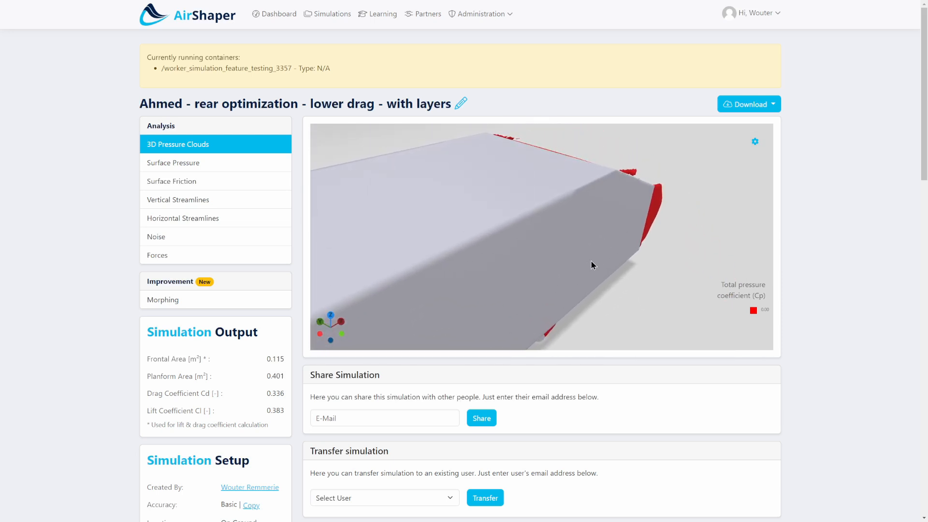
pyautogui.moveTo(594, 264); pyautogui.dragTo(637, 244)
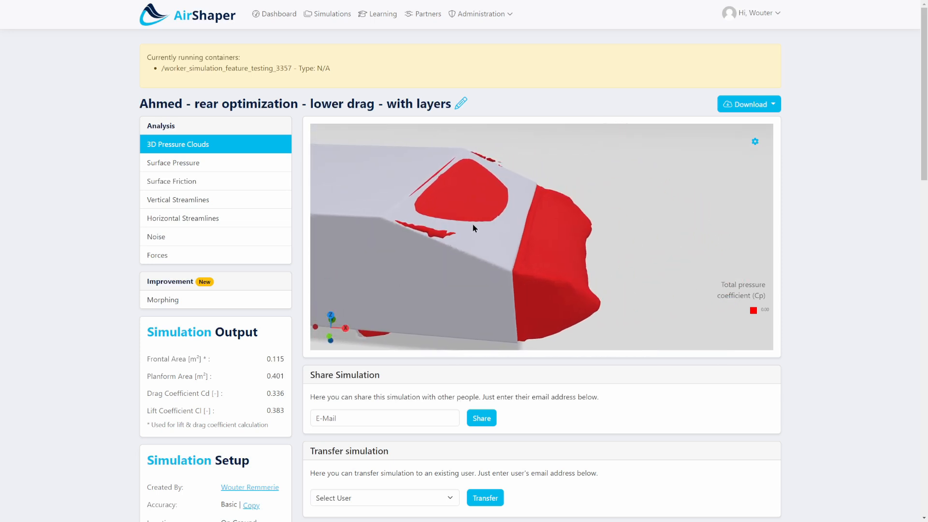
pyautogui.moveTo(474, 228); pyautogui.dragTo(494, 207)
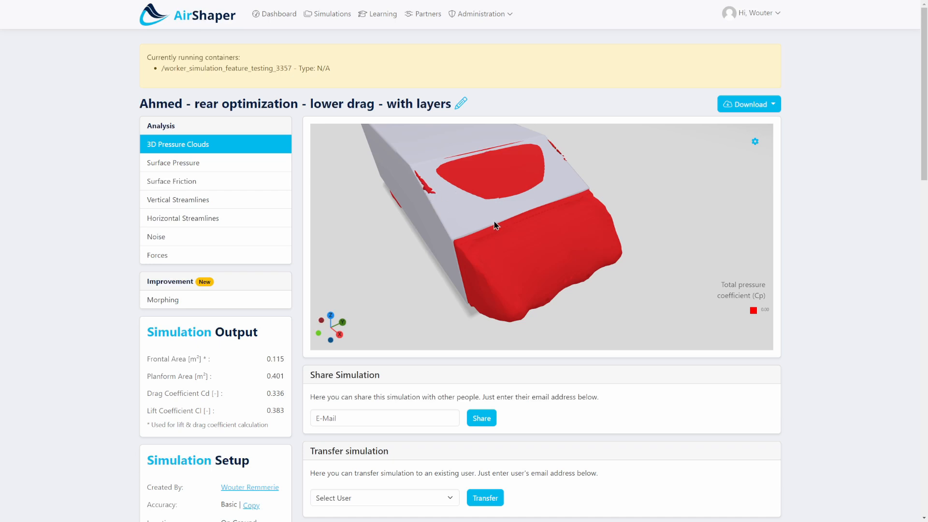
pyautogui.moveTo(494, 225); pyautogui.dragTo(544, 220)
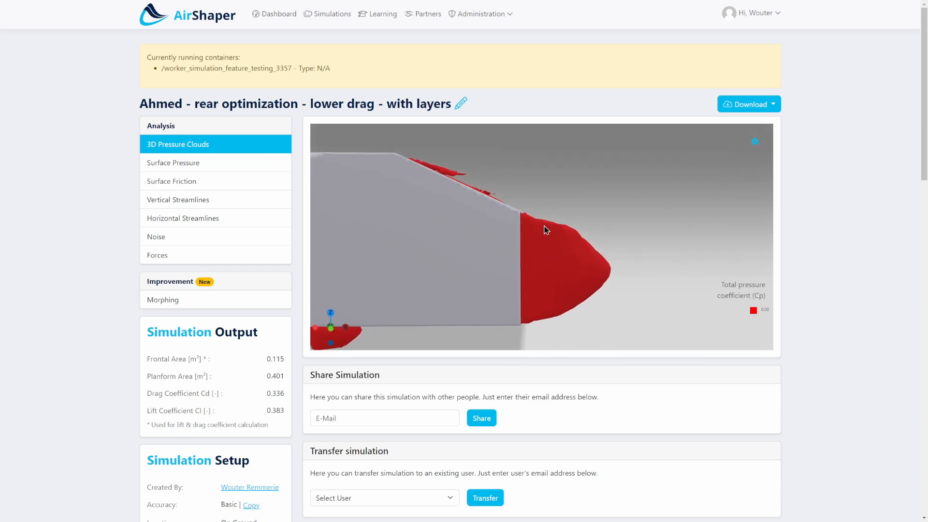
pyautogui.moveTo(544, 230); pyautogui.dragTo(497, 191)
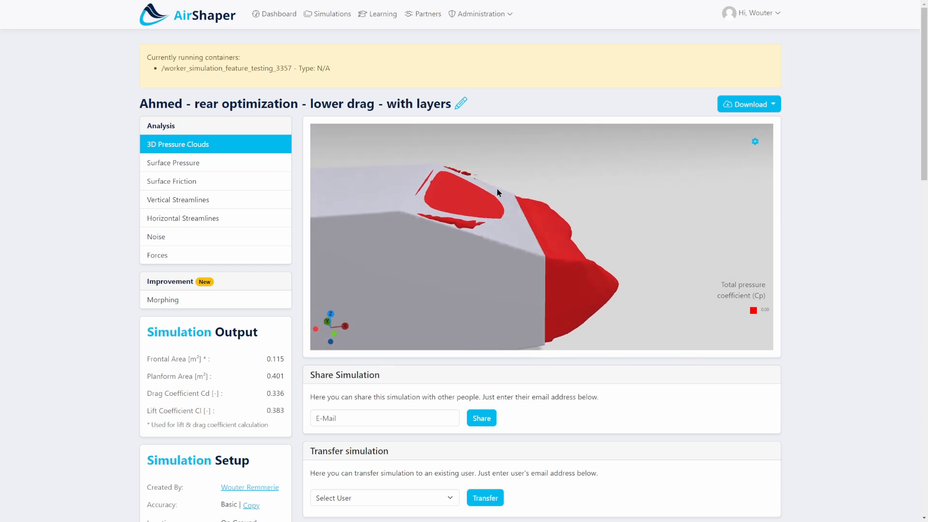
pyautogui.moveTo(497, 192); pyautogui.dragTo(401, 165)
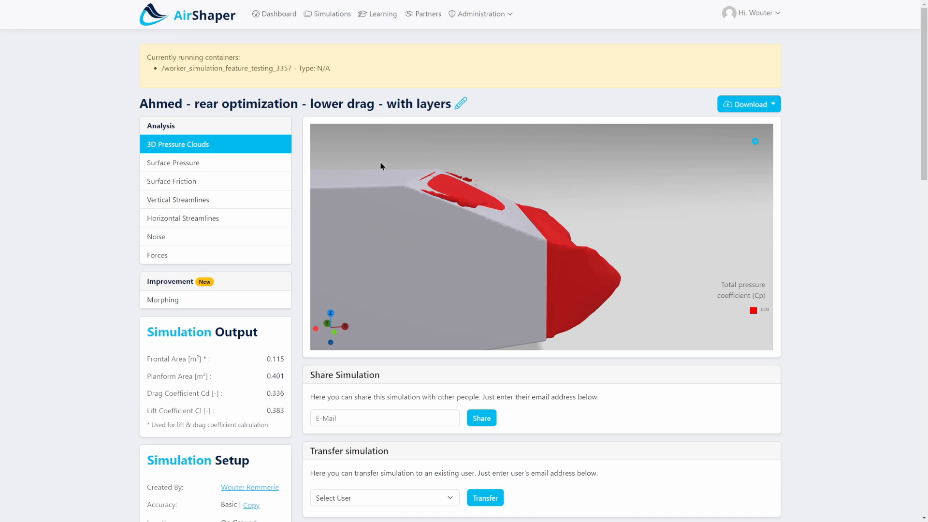
pyautogui.moveTo(286, 245)
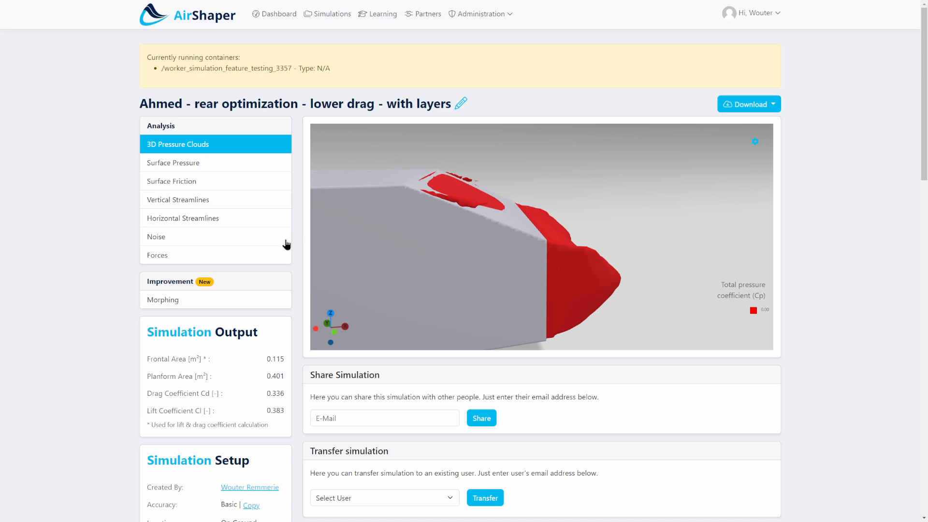
# - Step the Morphing results from Cycle 0 through Cycle 5 to the final Cycle 7, drag falling from 0.335 to 0.28
pyautogui.click(162, 300)
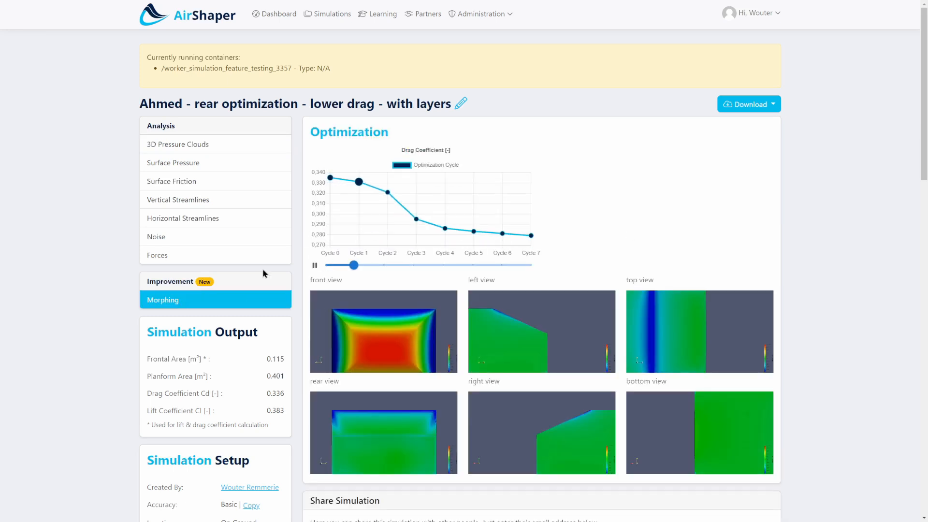
pyautogui.moveTo(354, 264); pyautogui.dragTo(408, 264)
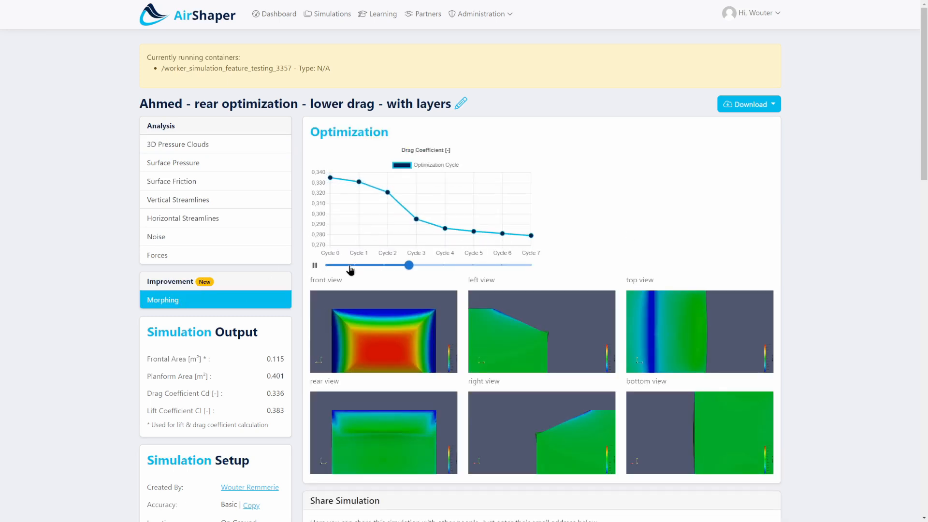
pyautogui.click(315, 265)
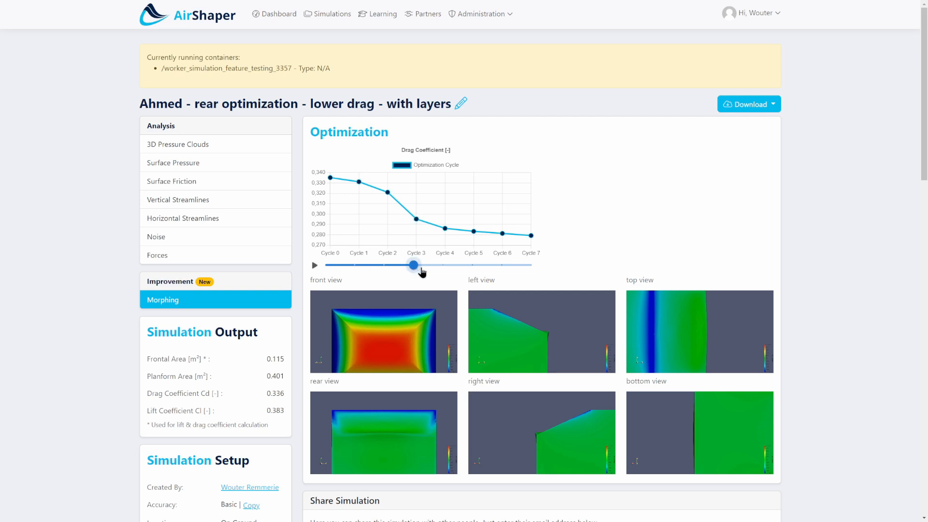
pyautogui.moveTo(414, 265); pyautogui.dragTo(474, 265)
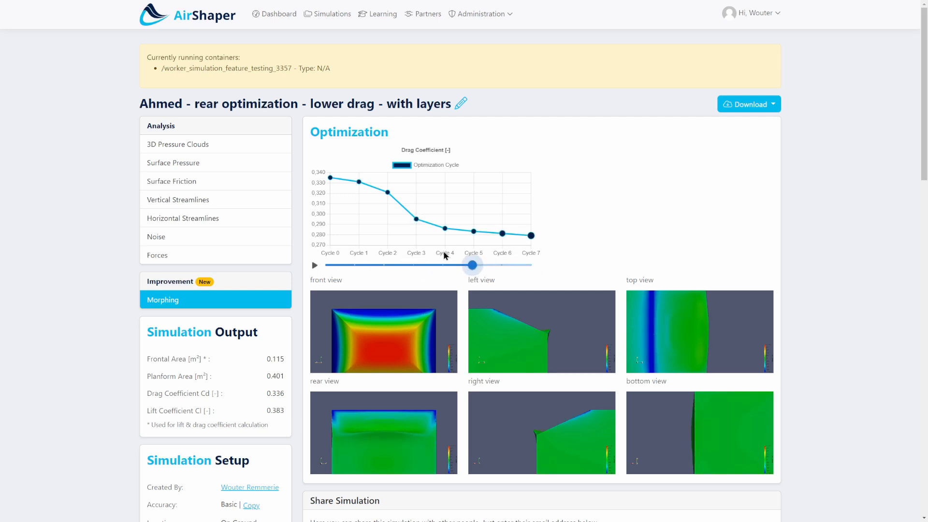
pyautogui.scroll(-3)
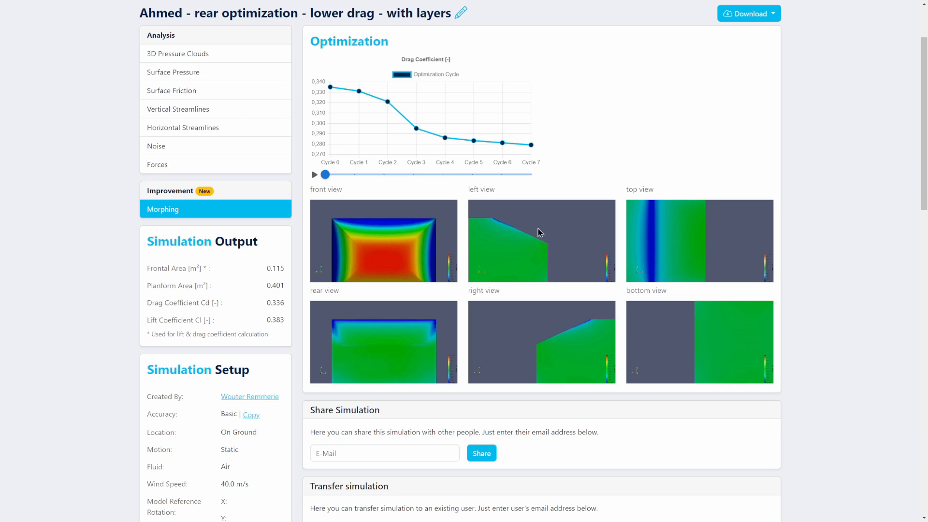
pyautogui.moveTo(476, 228)
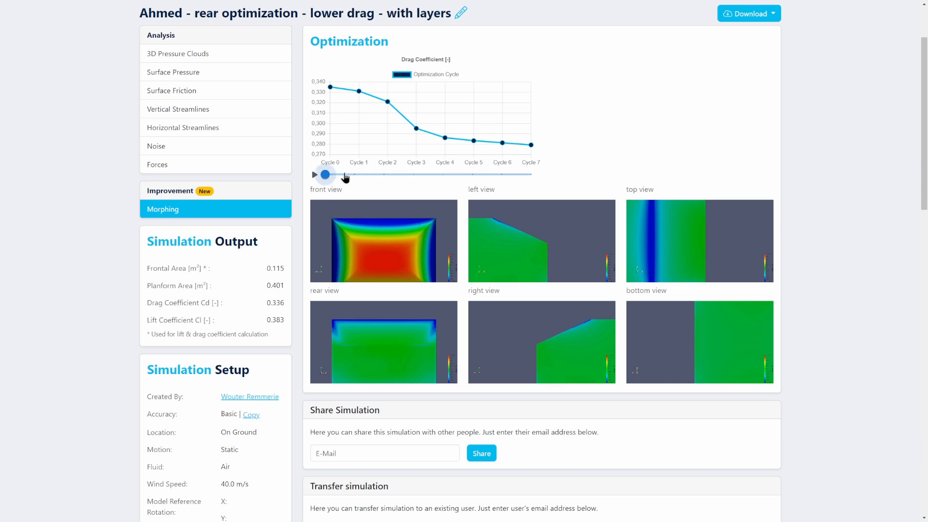
pyautogui.moveTo(325, 175); pyautogui.dragTo(532, 175)
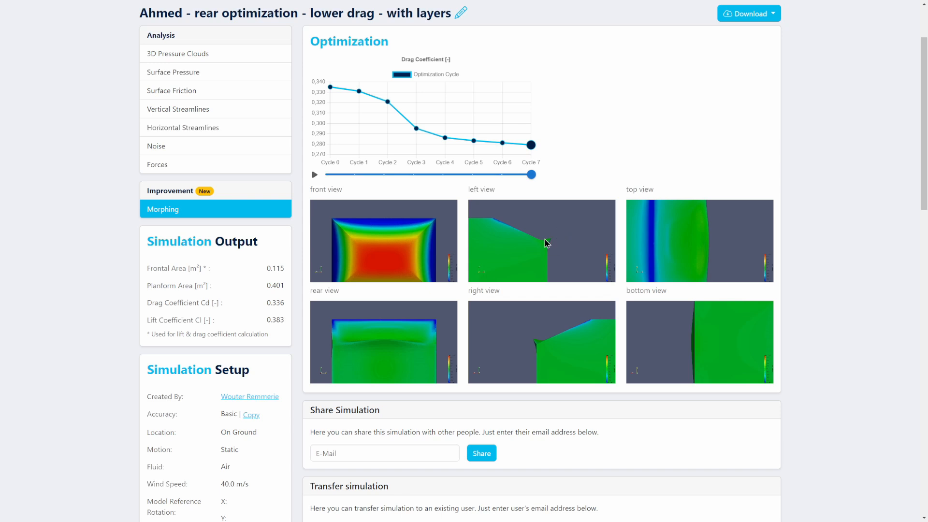
pyautogui.moveTo(482, 222)
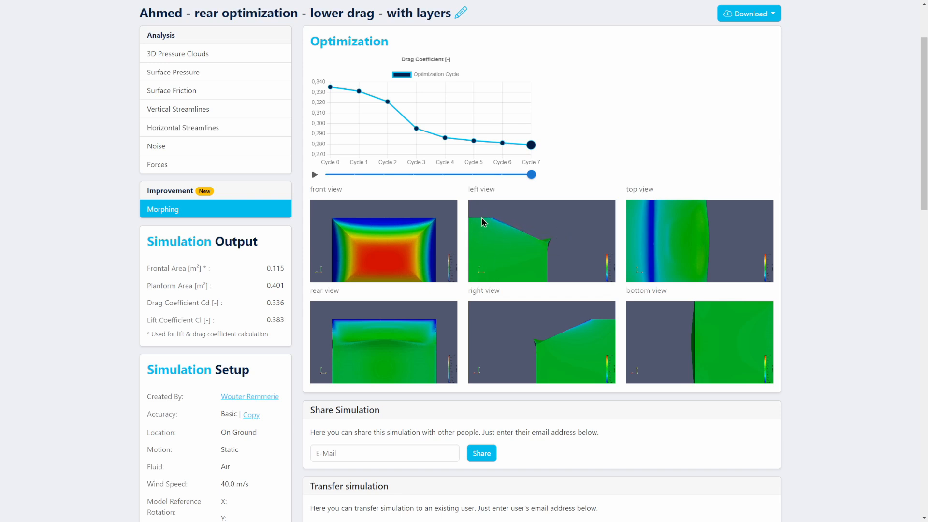
pyautogui.moveTo(505, 248)
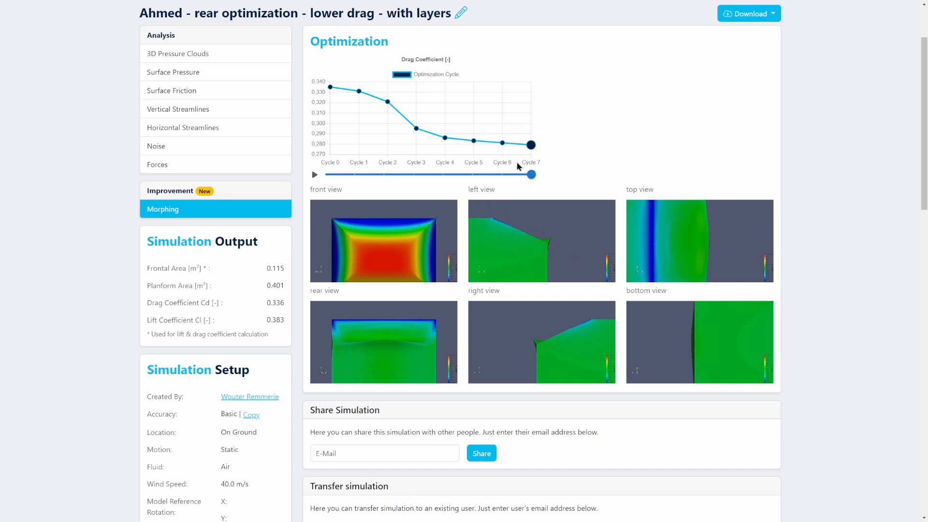
pyautogui.click(530, 174)
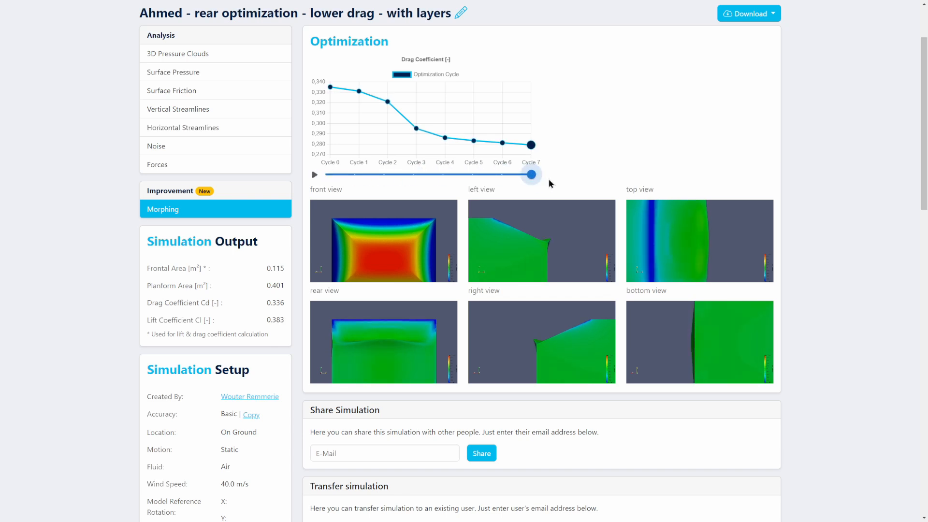
pyautogui.moveTo(570, 201)
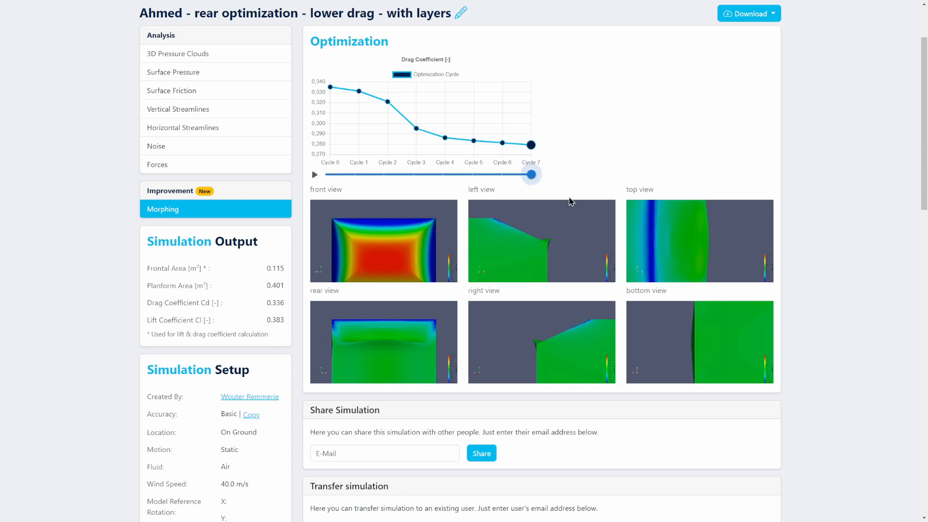
pyautogui.moveTo(373, 337)
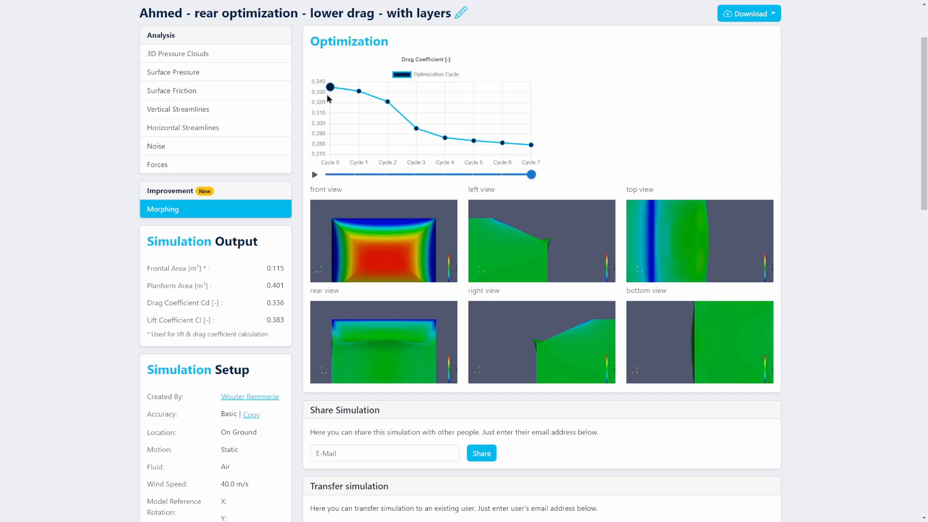
pyautogui.moveTo(330, 88)
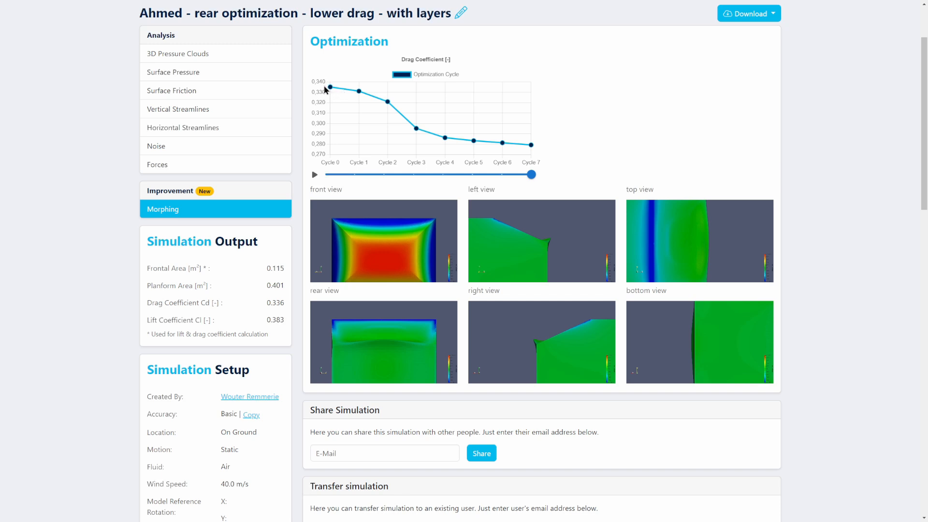
pyautogui.moveTo(340, 151)
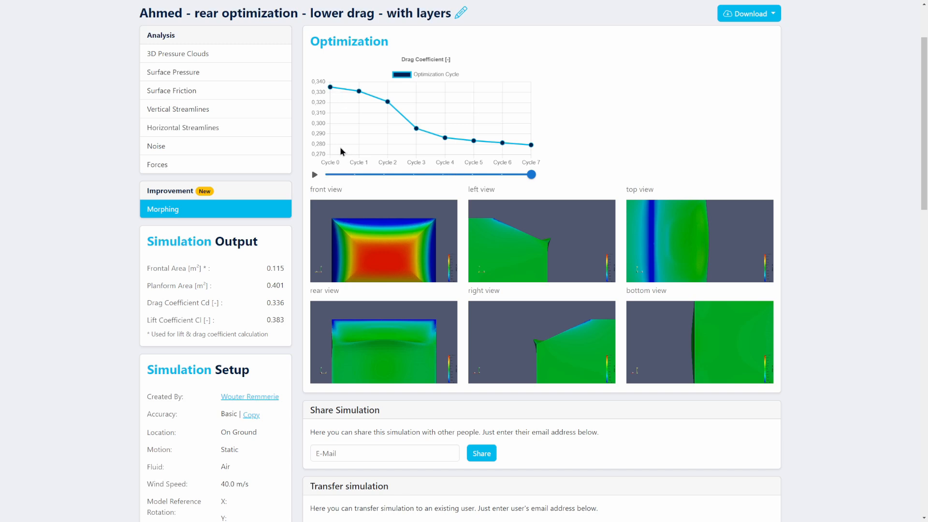
pyautogui.moveTo(555, 152)
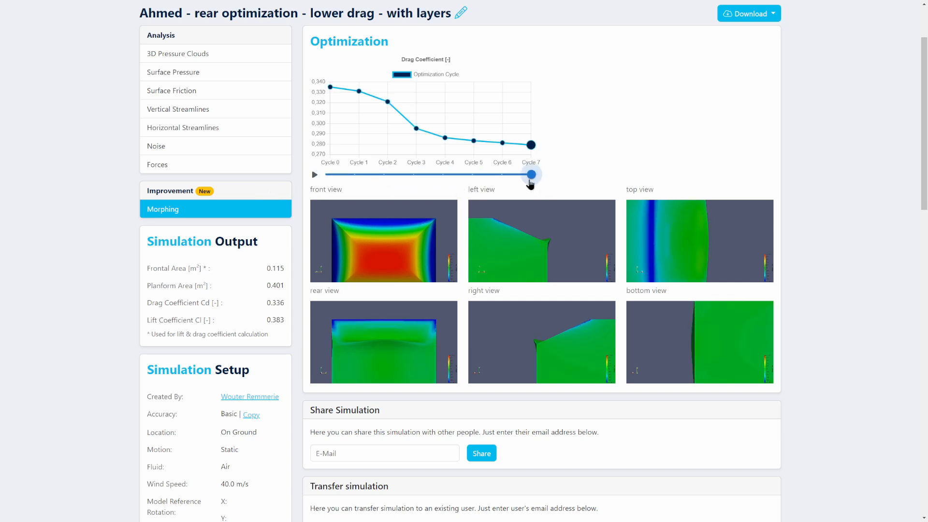
pyautogui.moveTo(581, 175)
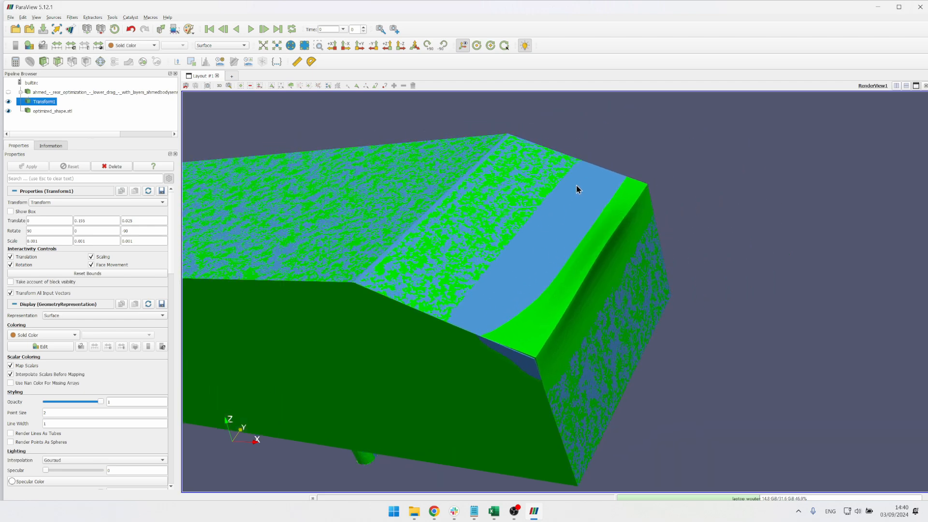
pyautogui.moveTo(434, 263)
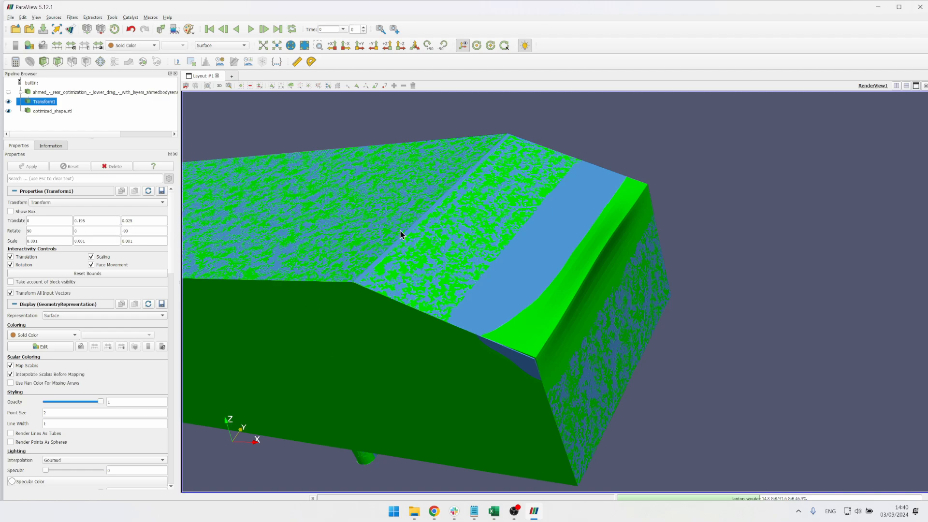
# - Rotate optimized_shape.stl to inspect the upturned spoiler edge at the rear
pyautogui.moveTo(399, 233); pyautogui.dragTo(520, 257)
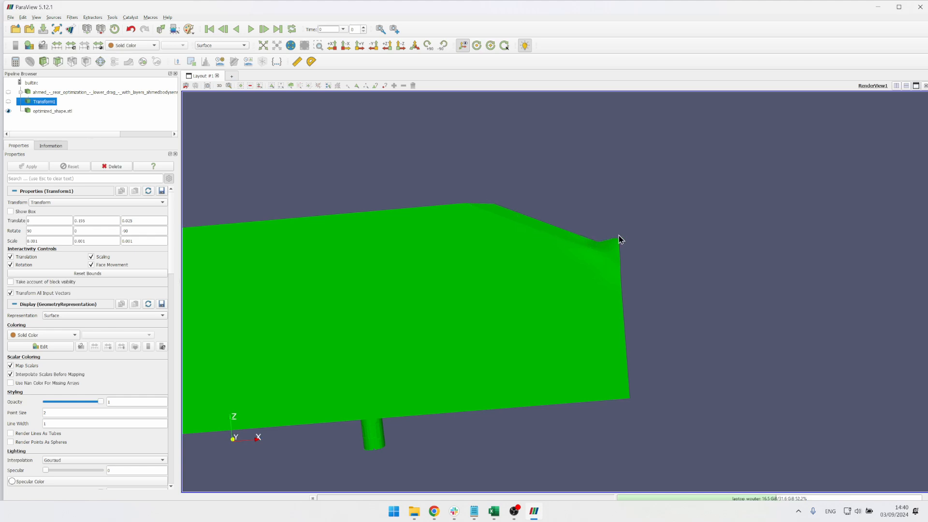
pyautogui.moveTo(620, 239); pyautogui.dragTo(562, 274)
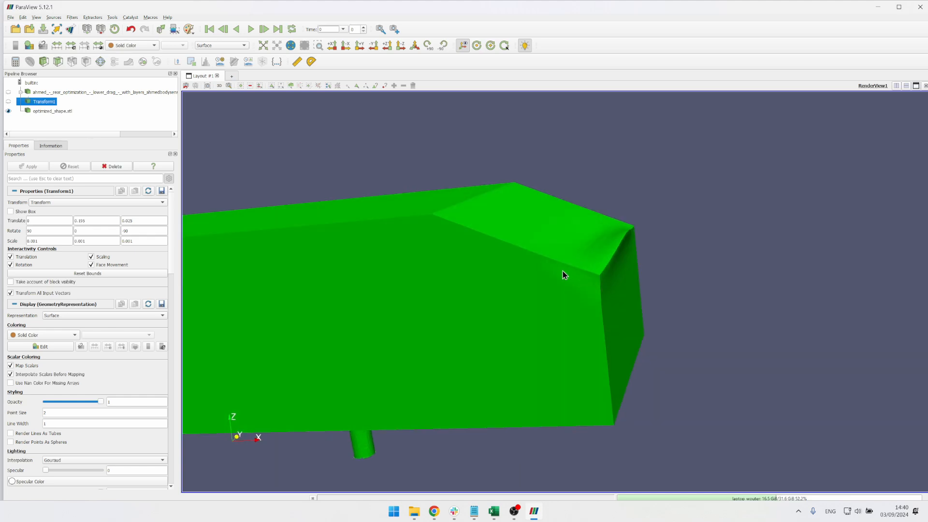